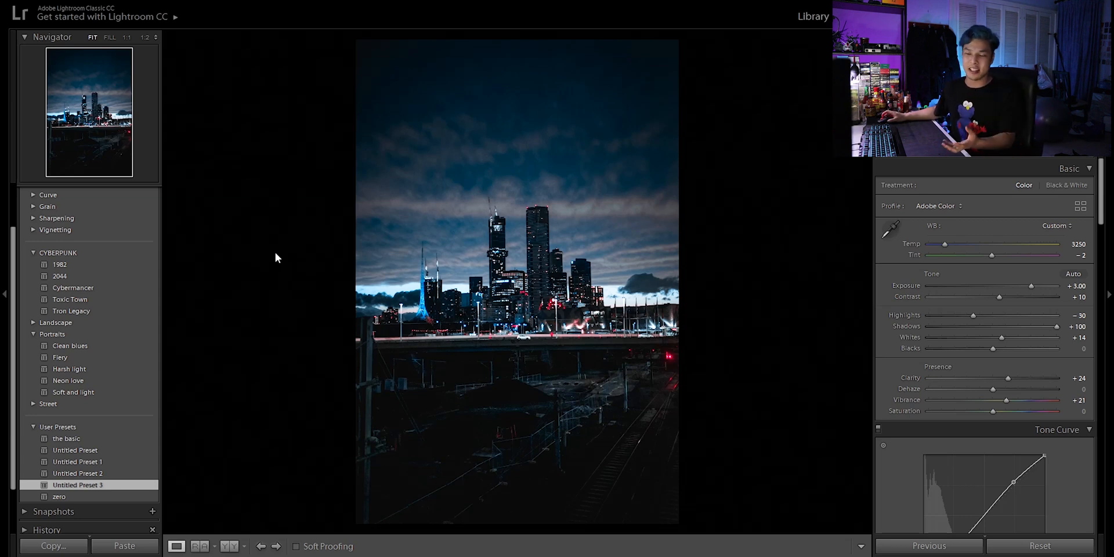
mouse_move(269, 254)
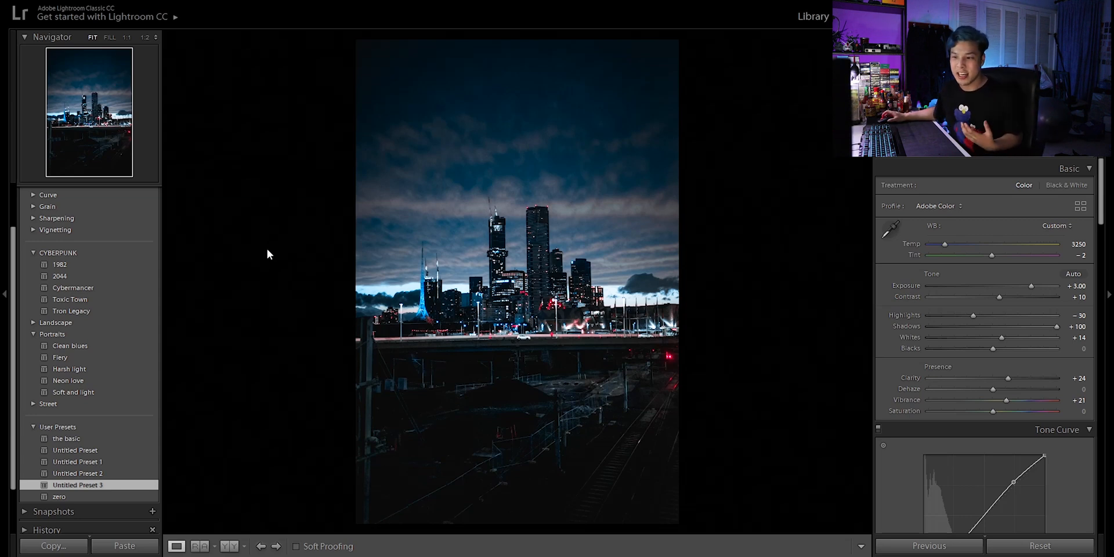
mouse_move(273, 250)
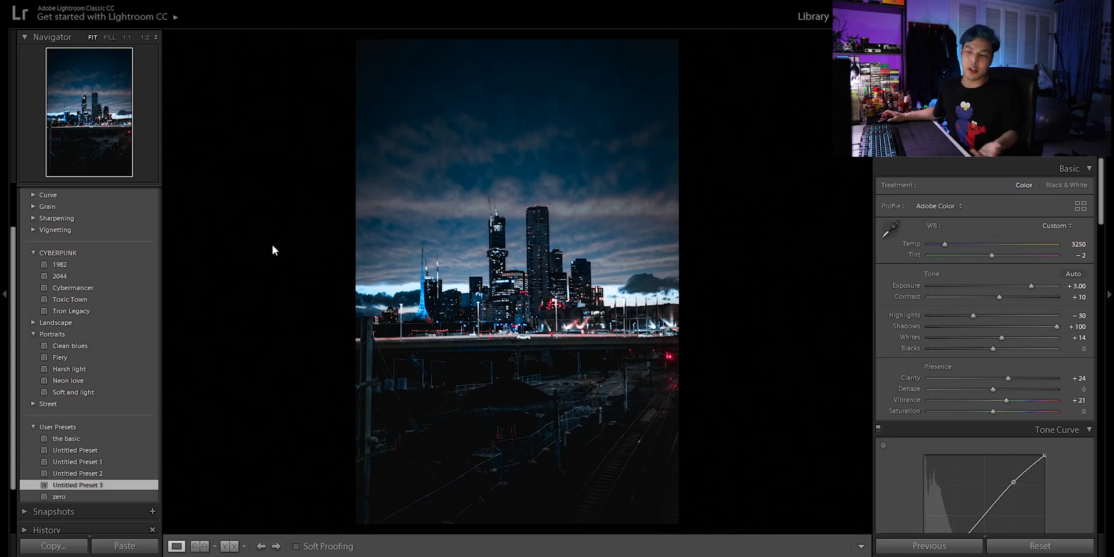
mouse_move(693, 297)
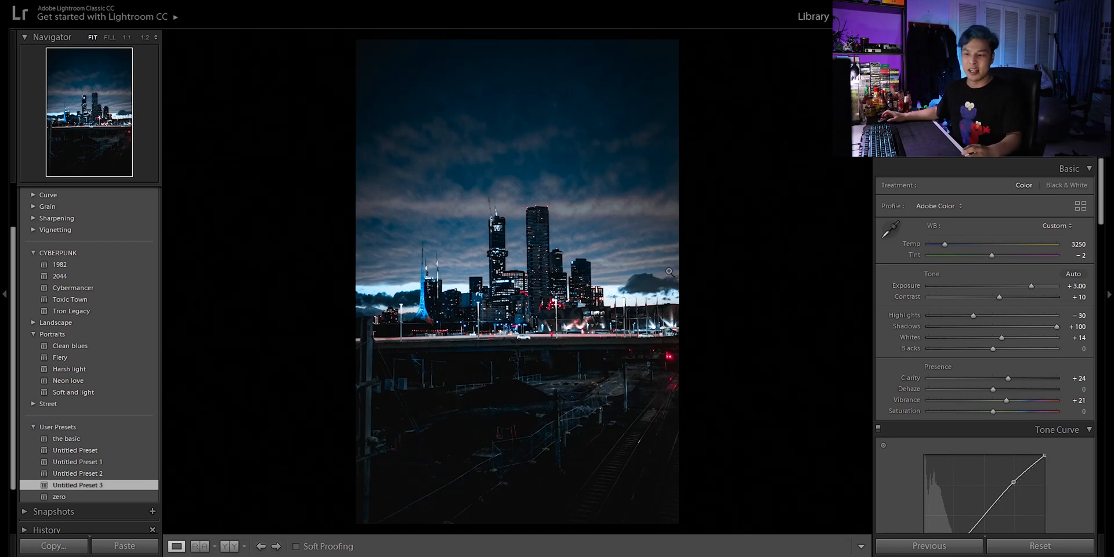
mouse_move(664, 274)
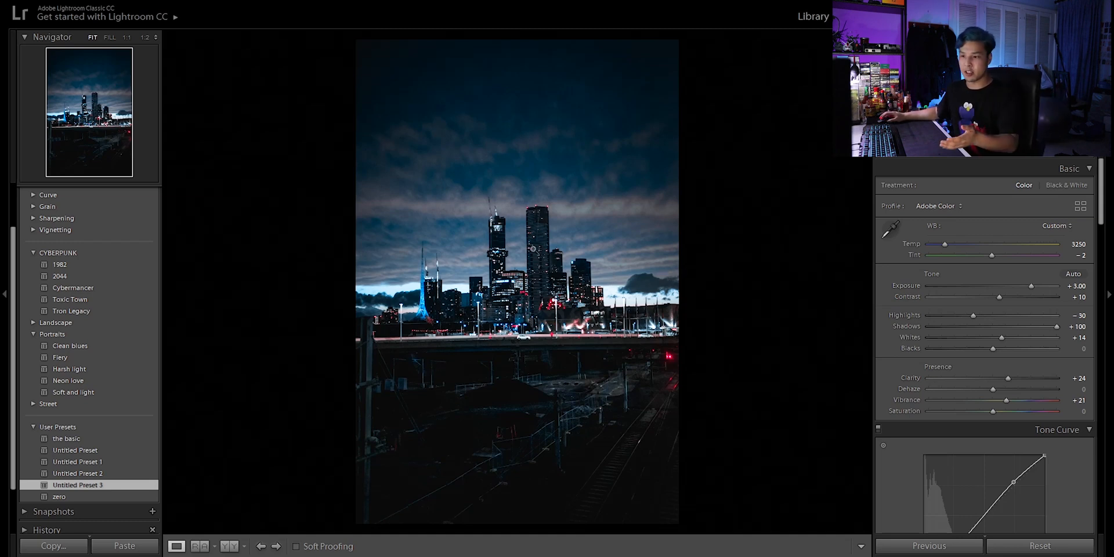
Send the skyline photo from Lightroom to Photoshop CC 2019 for editing.
right_click(531, 284)
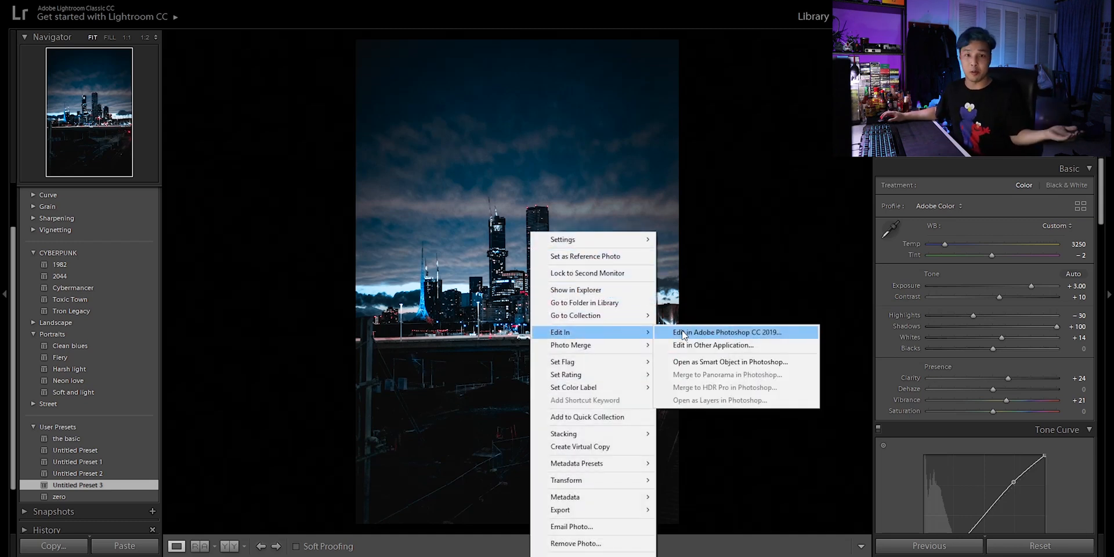
click(725, 331)
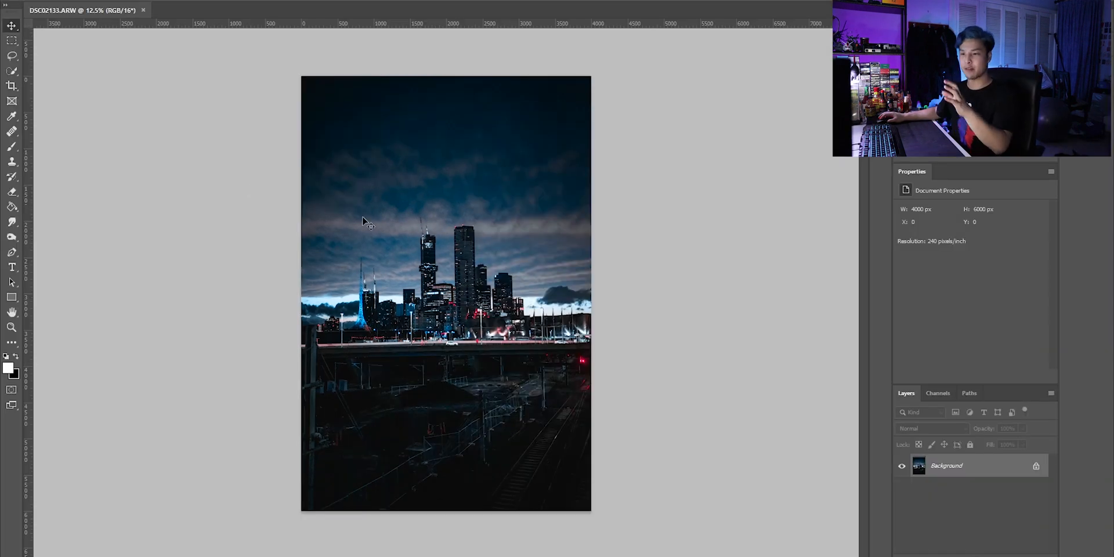
mouse_move(460, 171)
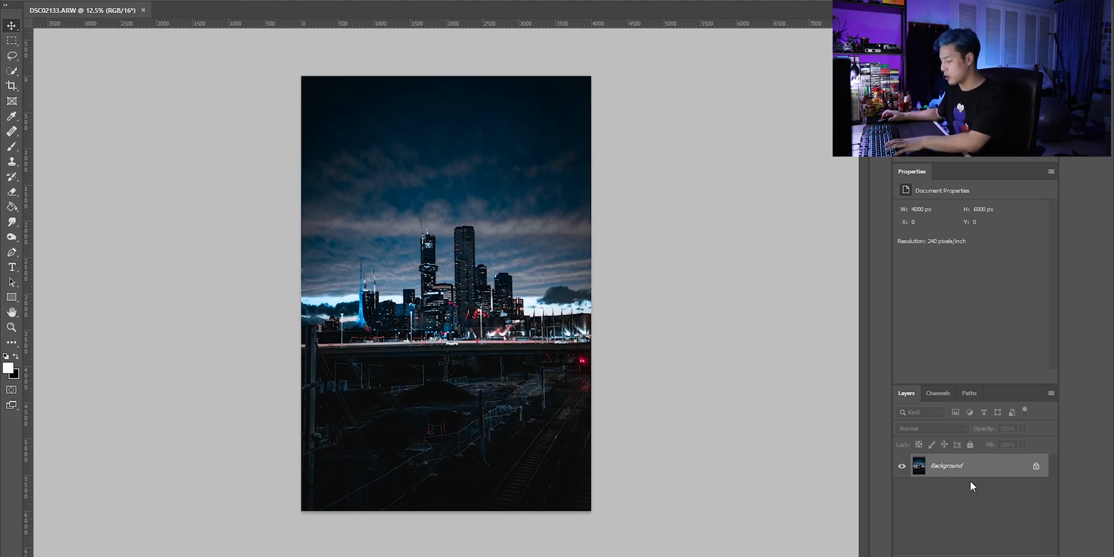
Duplicate the photo layer and apply Motion Blur at angle 90, distance 2000.
key(ctrl+j)
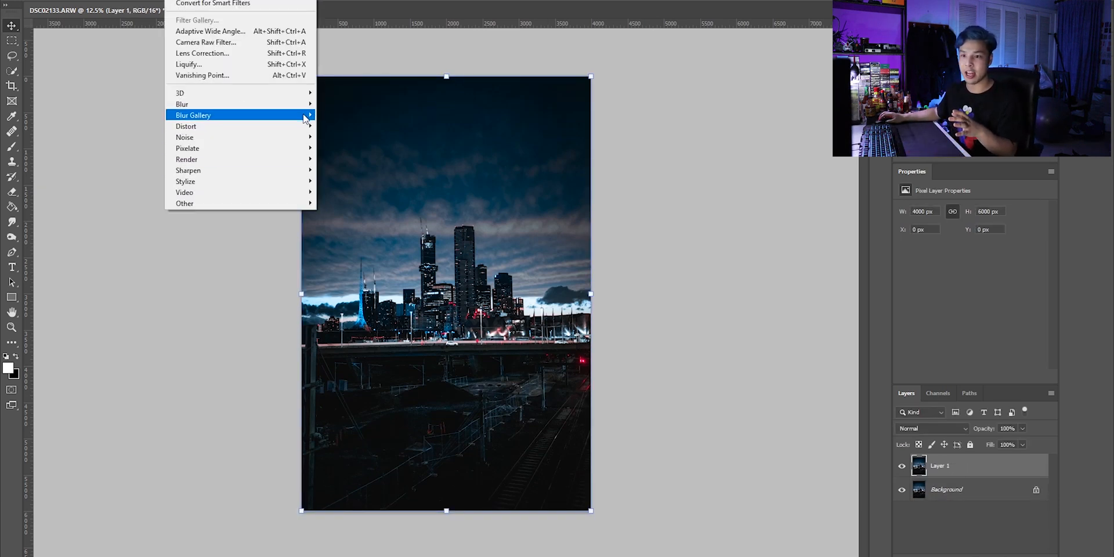
mouse_move(182, 104)
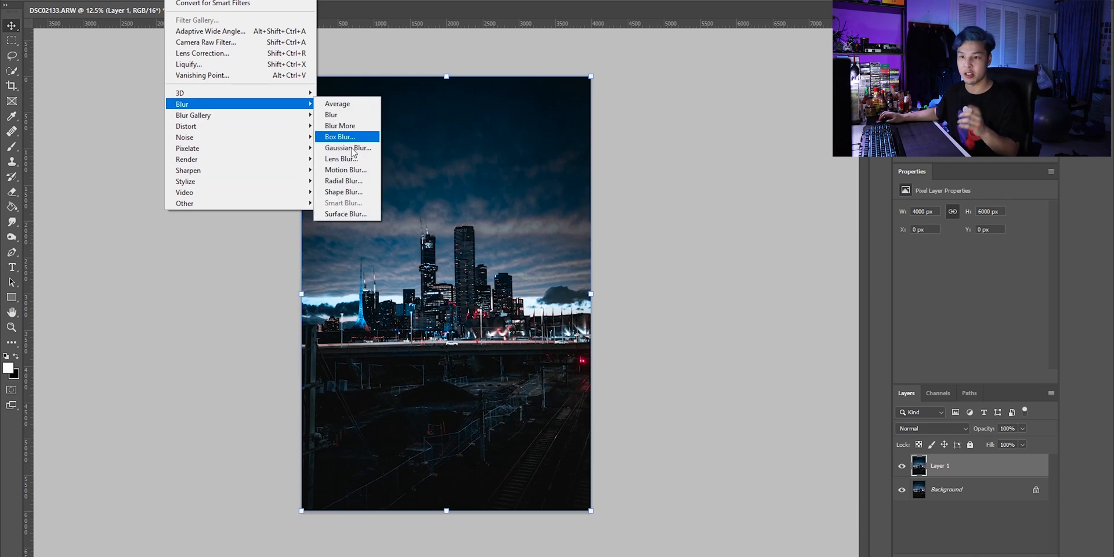
click(345, 170)
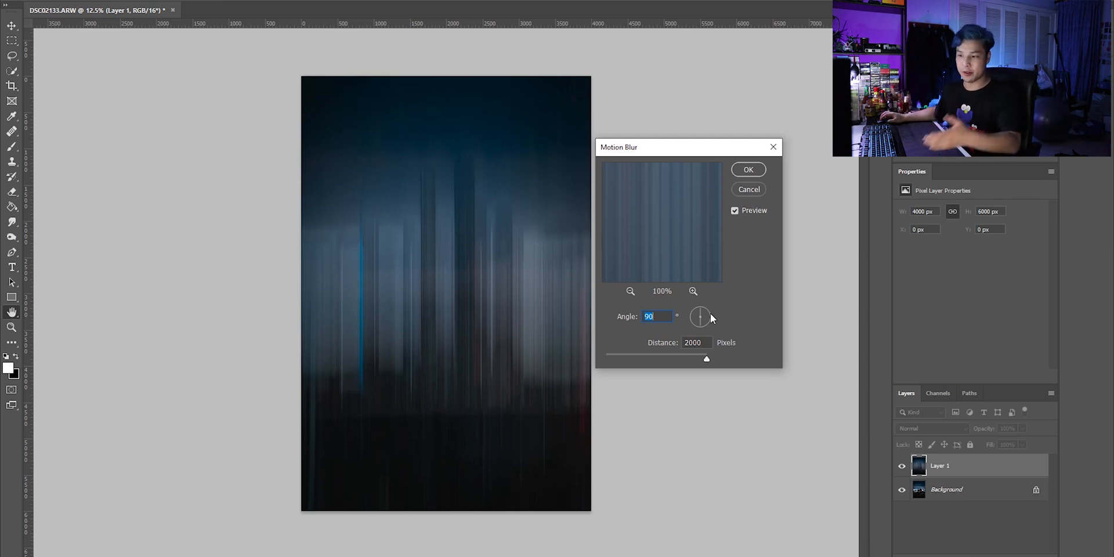
mouse_move(674, 267)
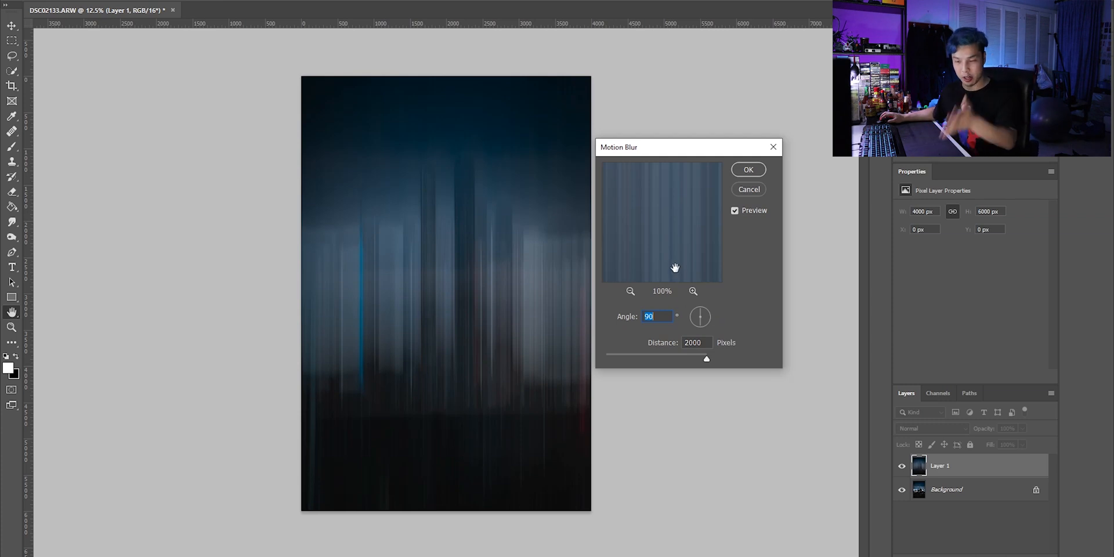
mouse_move(747, 360)
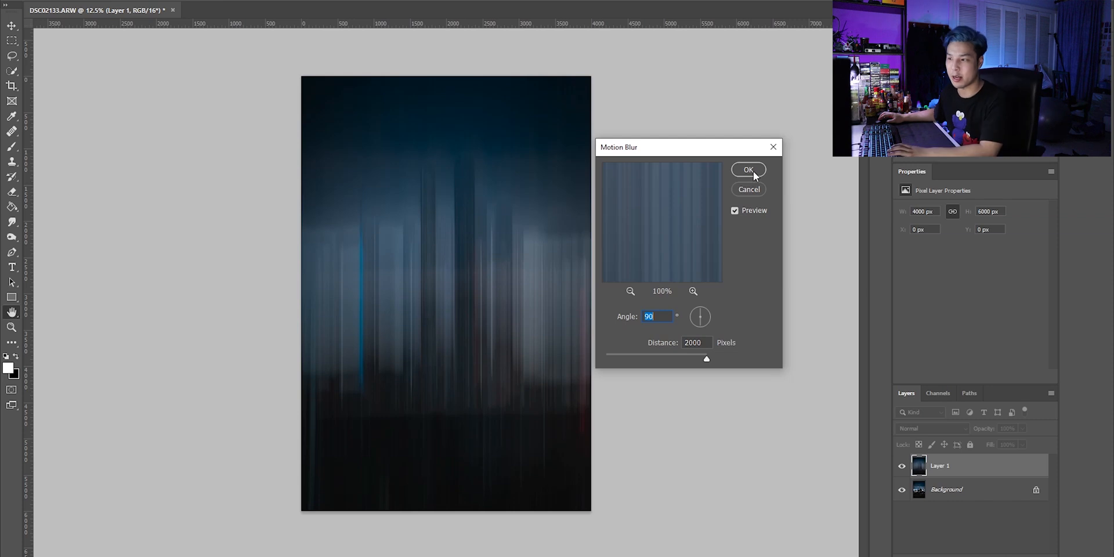
click(747, 170)
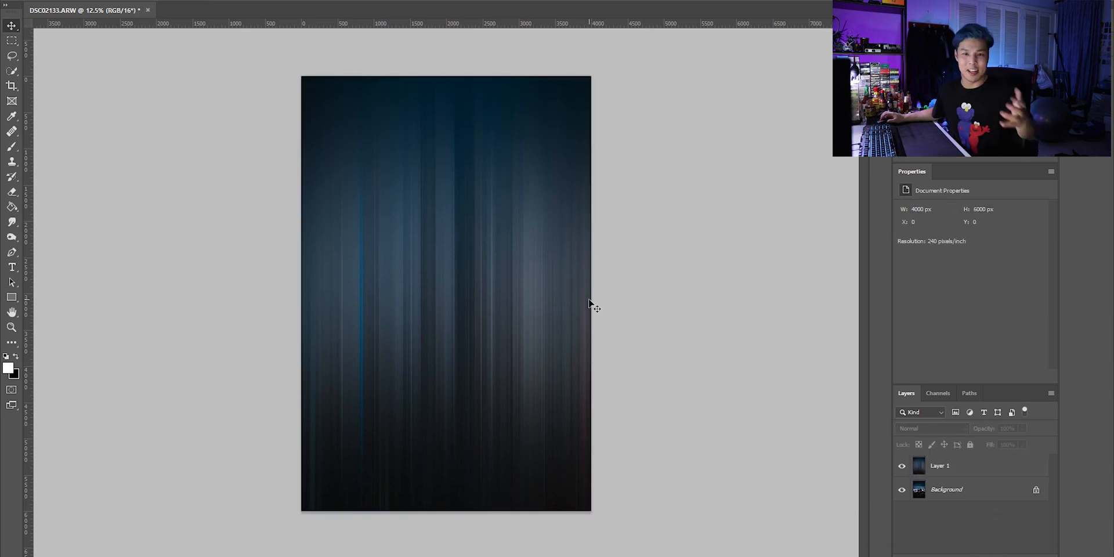
mouse_move(518, 302)
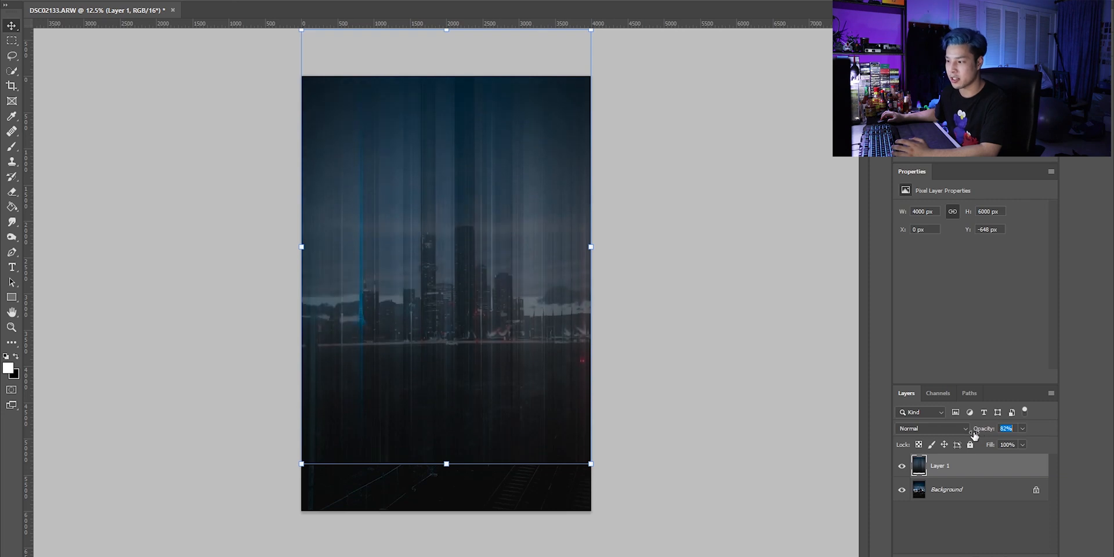
Lower the streak layer's opacity to 67% so the skyline shows through.
drag(1002, 428, 981, 427)
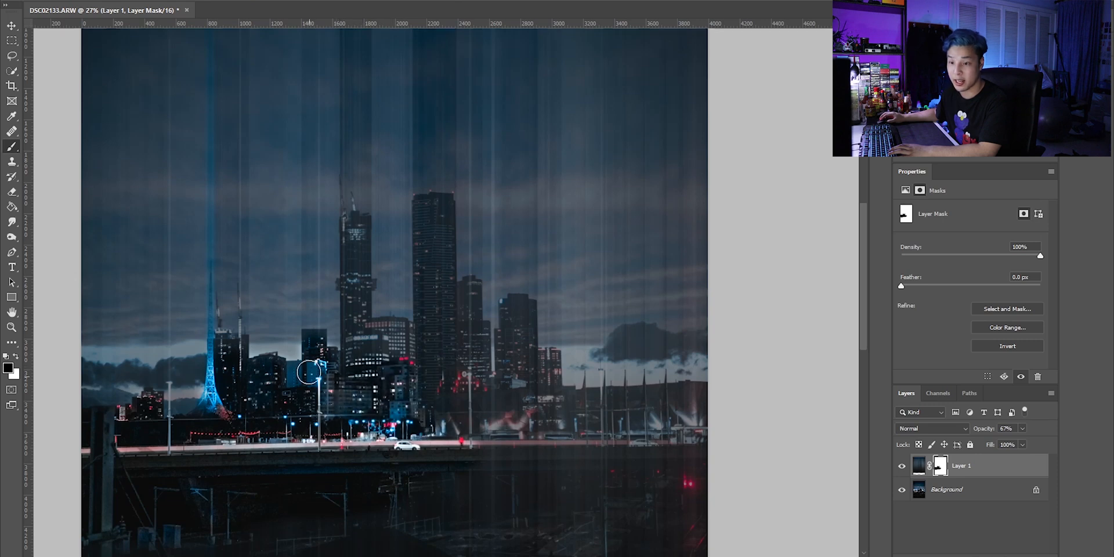
Paint the mask black over the left towers, tallest skyscraper and spire-side rooftop.
drag(310, 373, 354, 229)
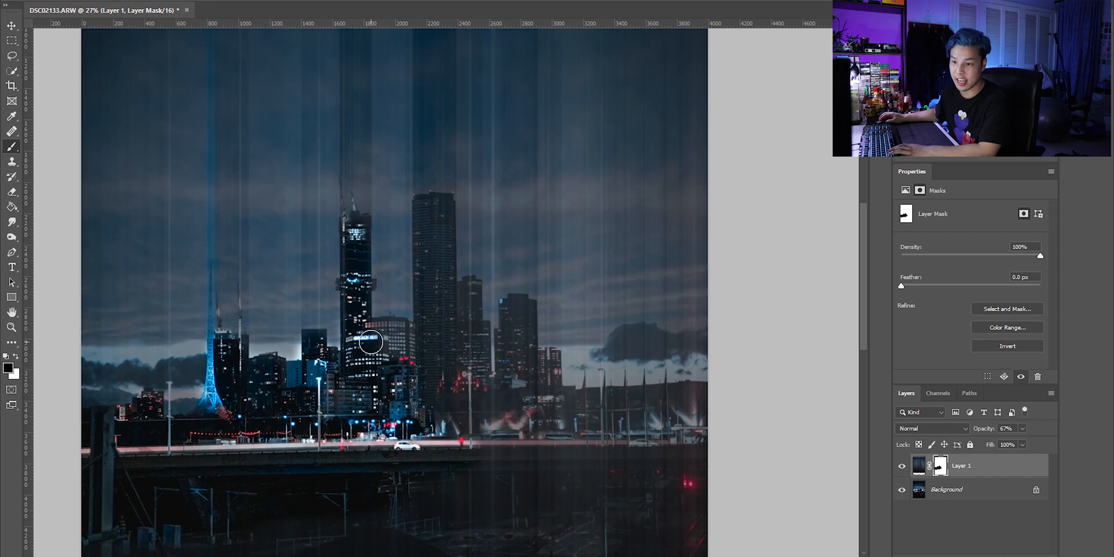
drag(370, 341, 440, 278)
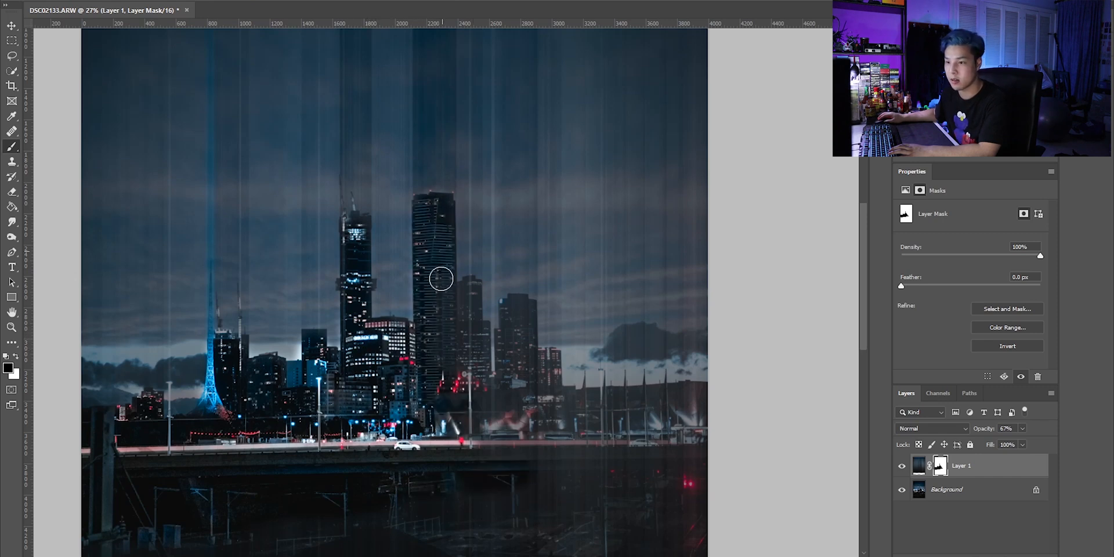
drag(439, 279, 526, 367)
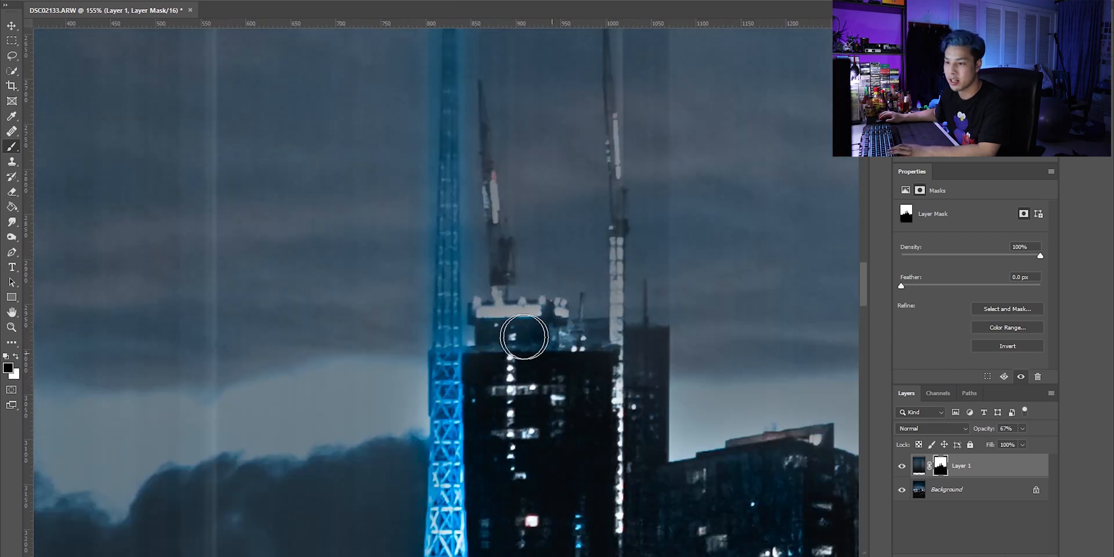
drag(524, 336, 600, 355)
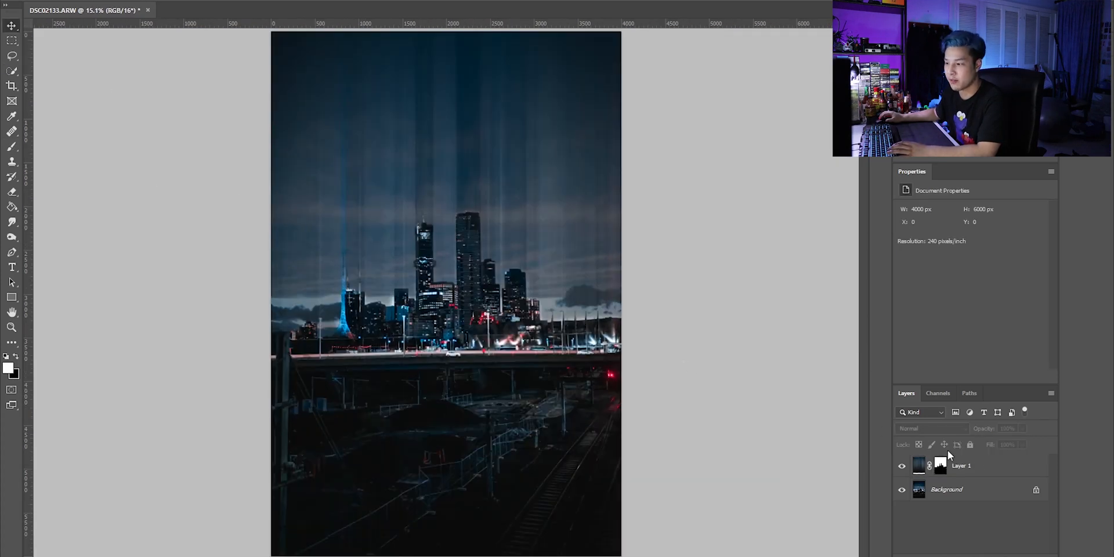
Select Layer 1's mask, zoom out, and paint streaks off the lit building's rooftop.
click(960, 465)
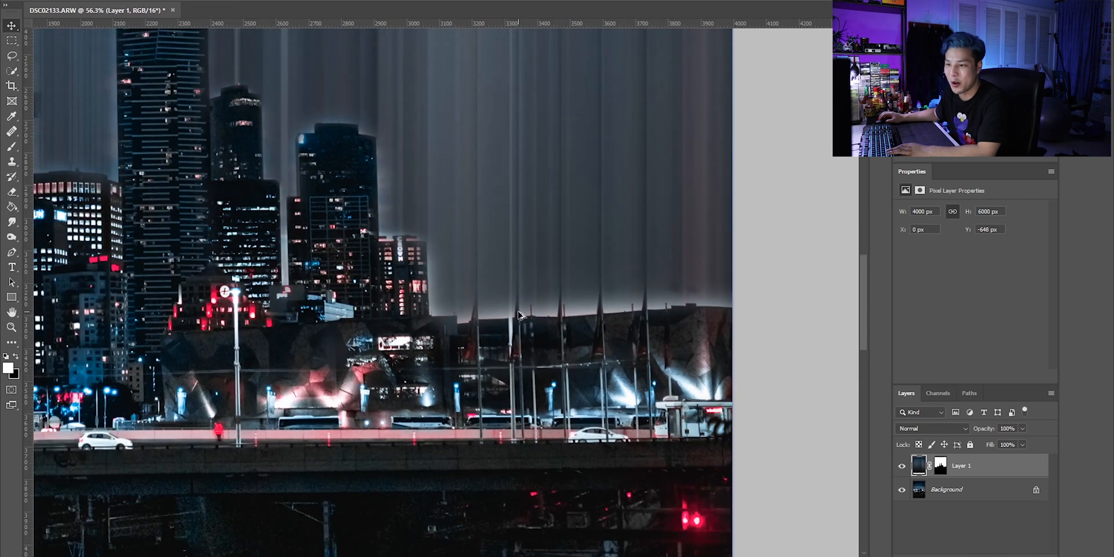
key(ctrl+-)
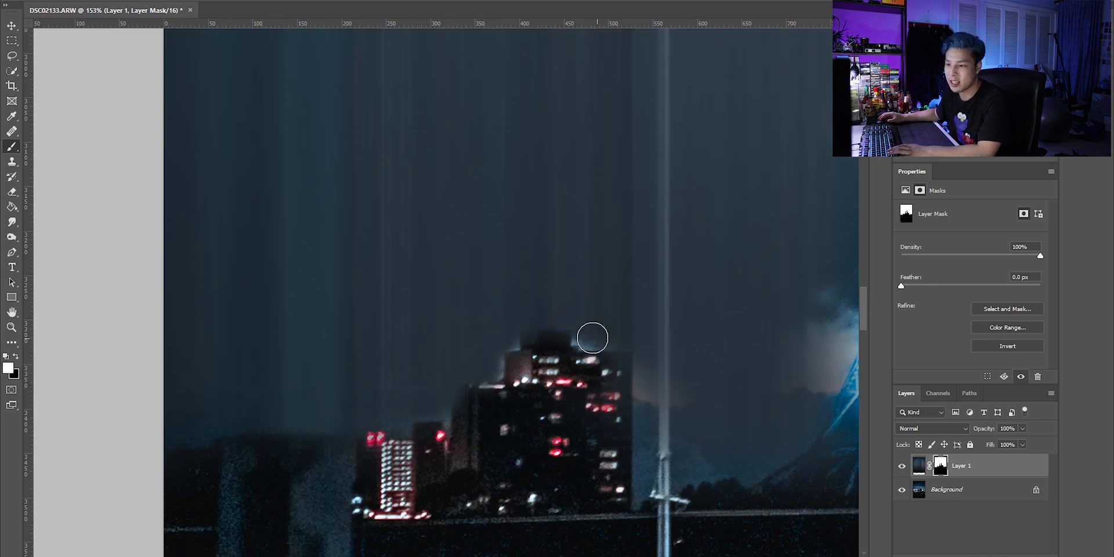
drag(593, 338, 654, 437)
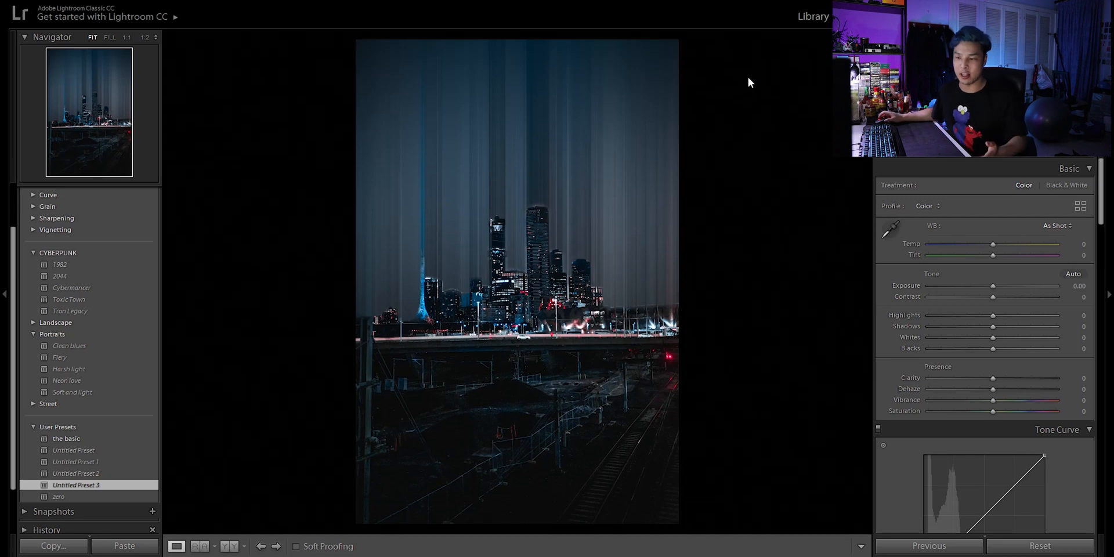
mouse_move(765, 63)
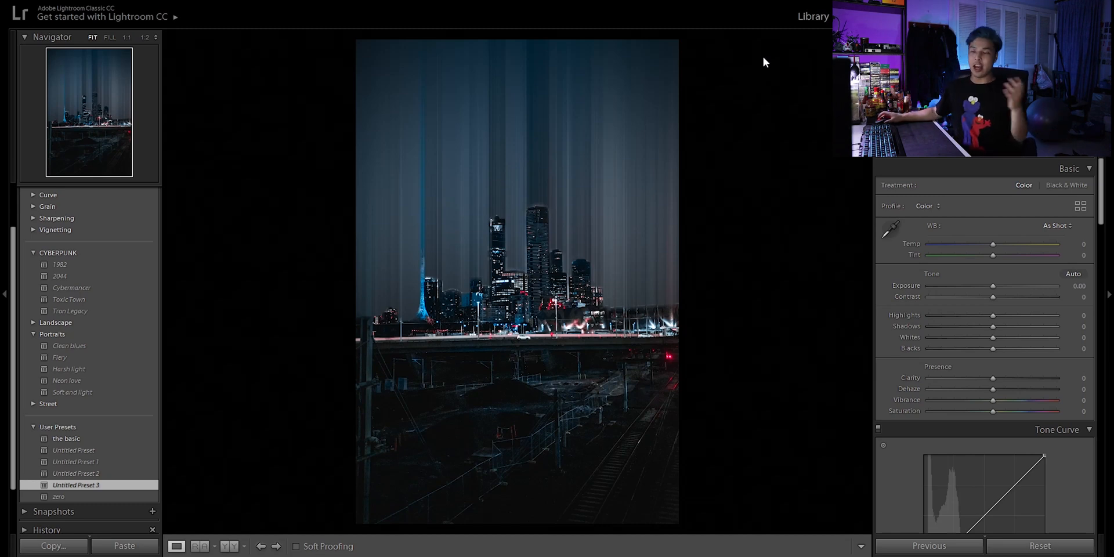